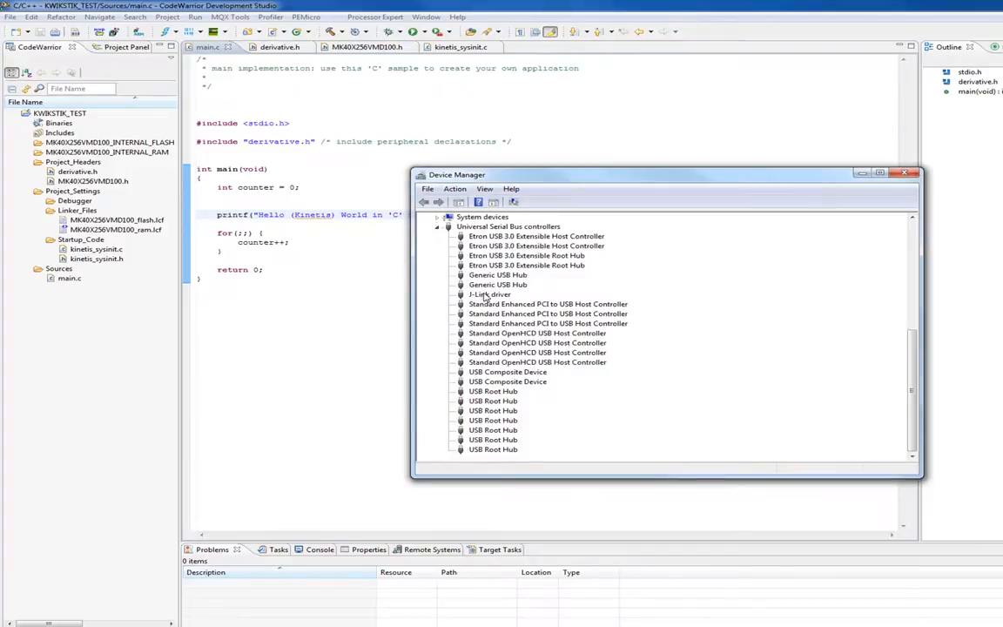
Step: Close Device Manager's USB controller list, bringing CodeWarrior's main.c back to the front
click(489, 295)
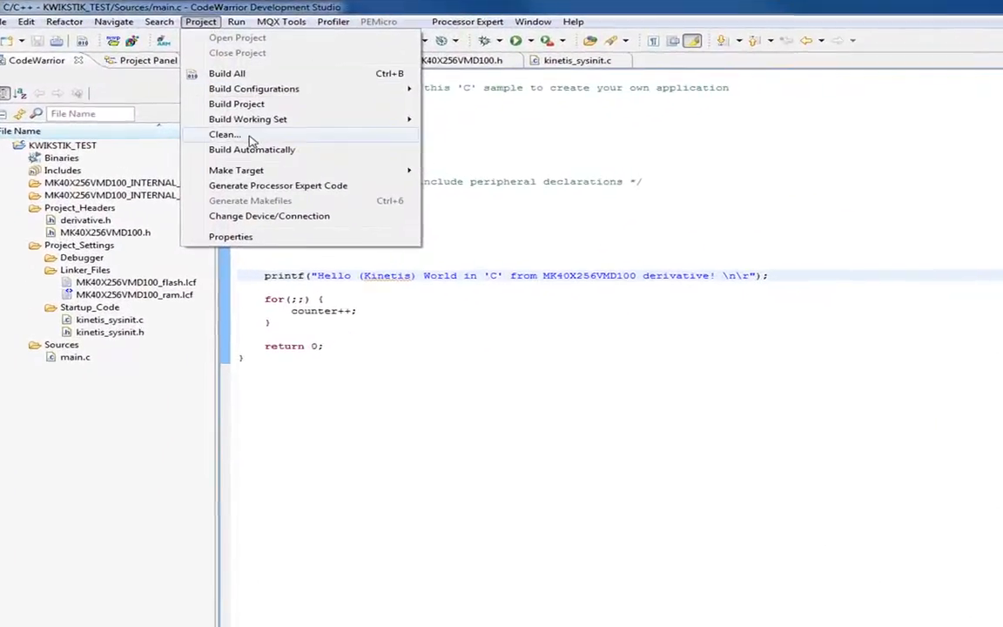
Step: Clean KWIKSTIK_TEST with 'Start a build immediately' so it rebuilds from scratch
click(223, 134)
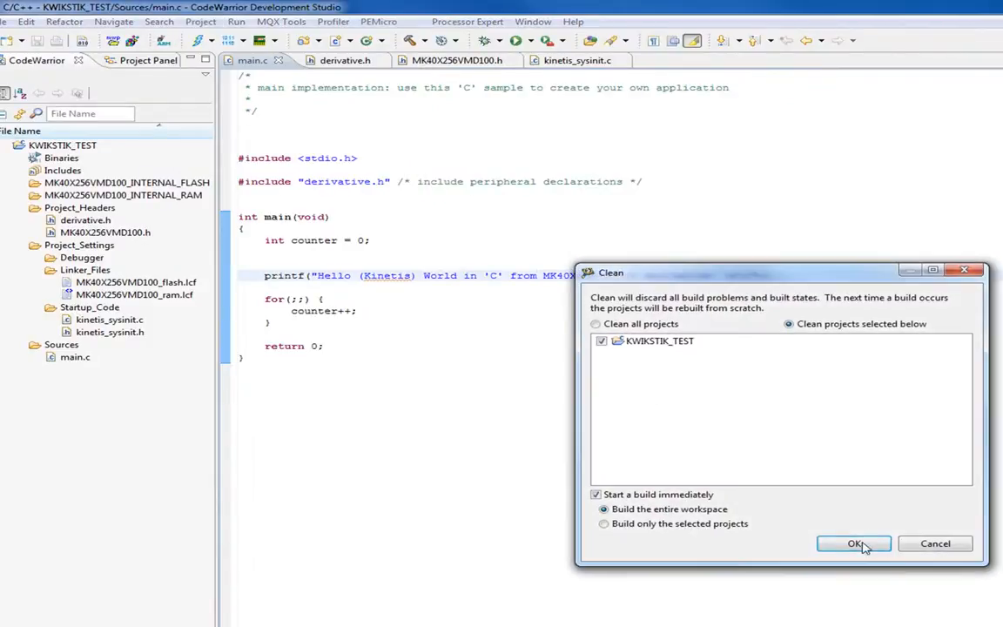
click(853, 544)
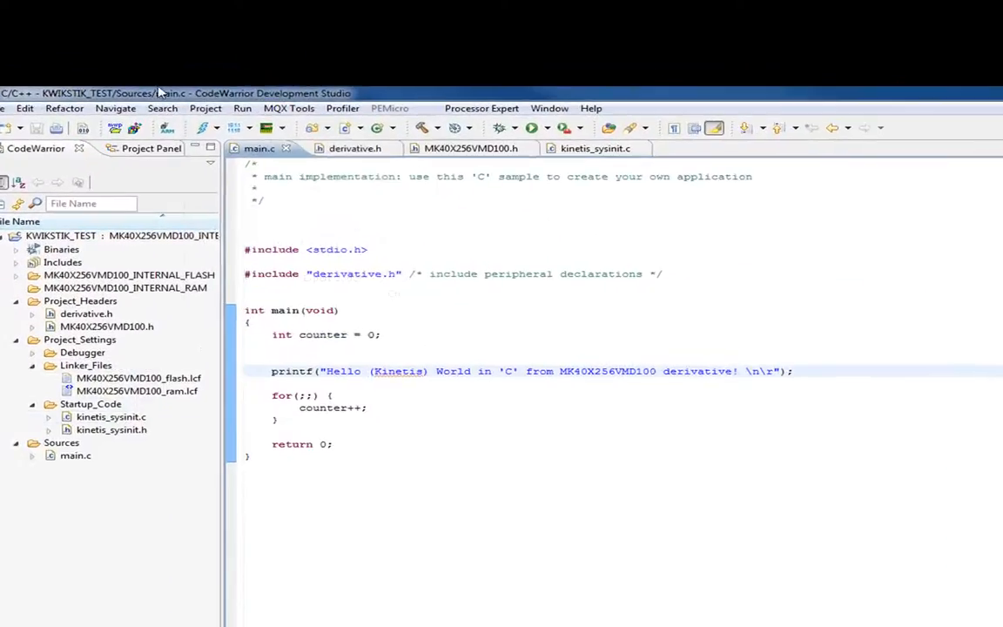
click(205, 108)
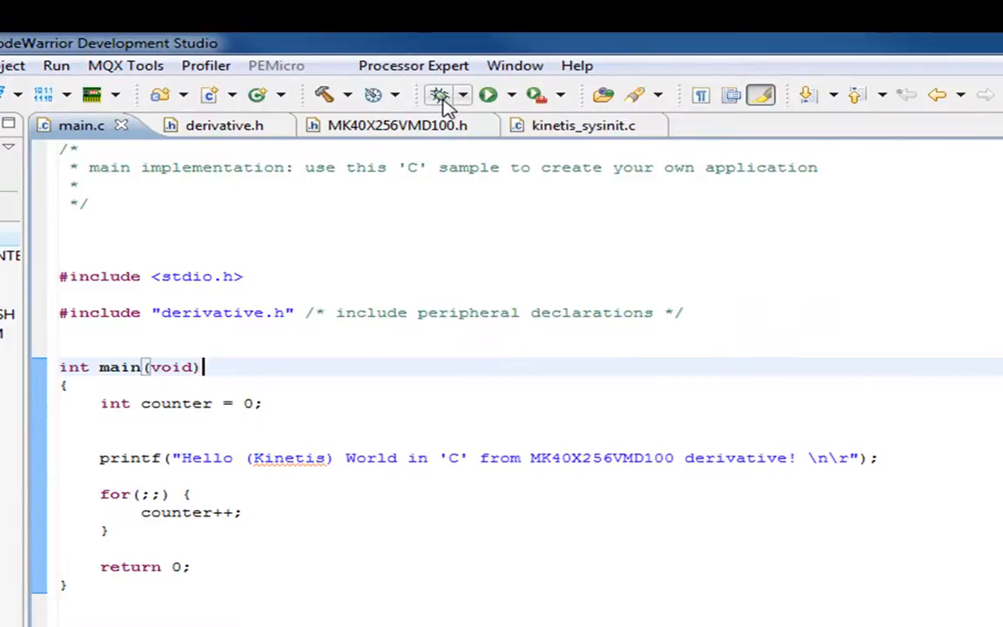
mouse_move(439, 94)
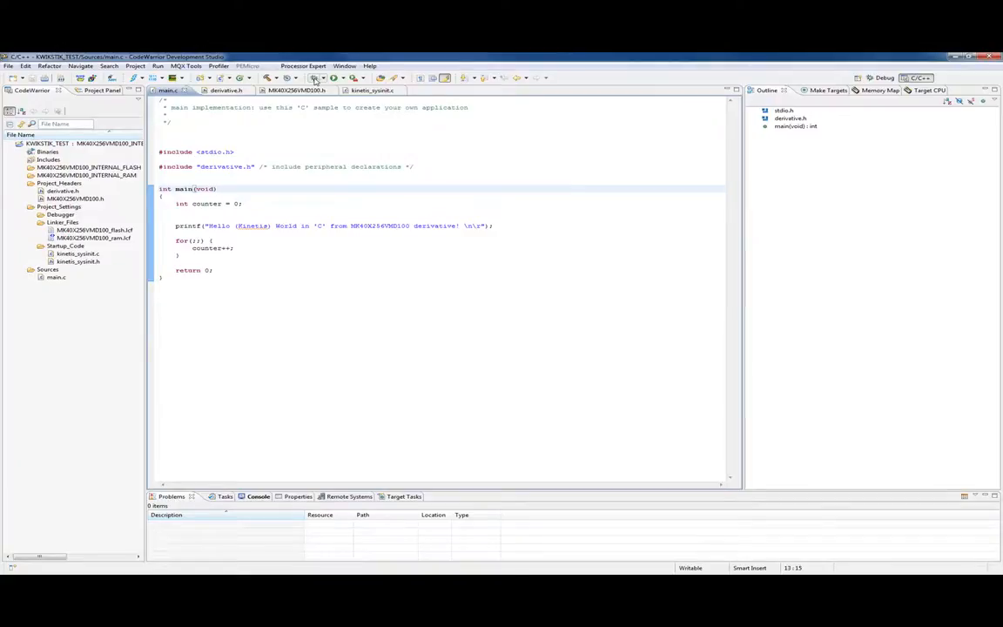
Step: Launch the INTERNAL_FLASH Segger J-Link debug session, downloading KWIKSTIK_TEST and halting at main
click(218, 188)
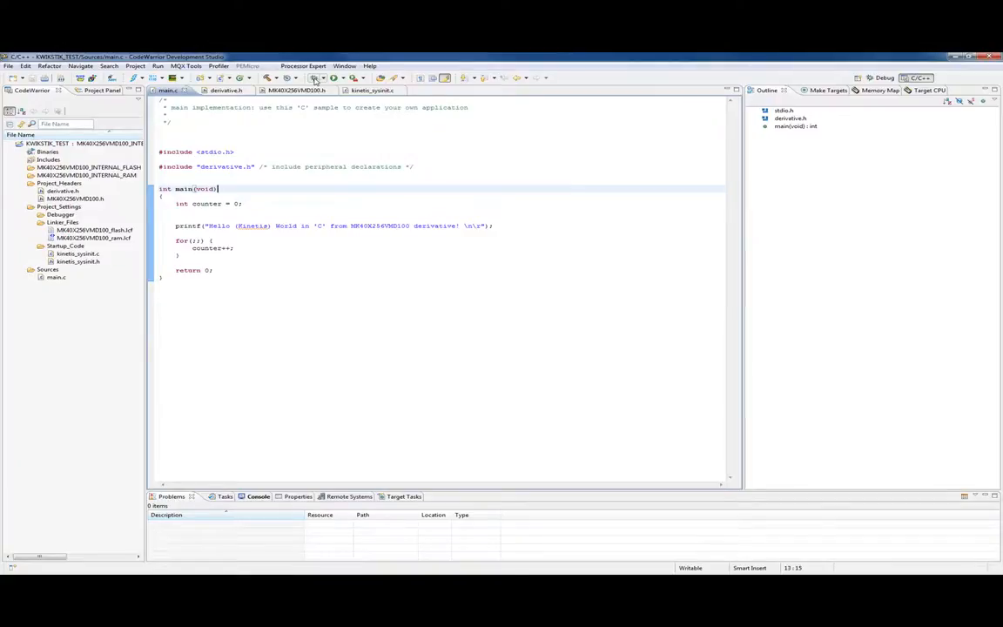
click(327, 77)
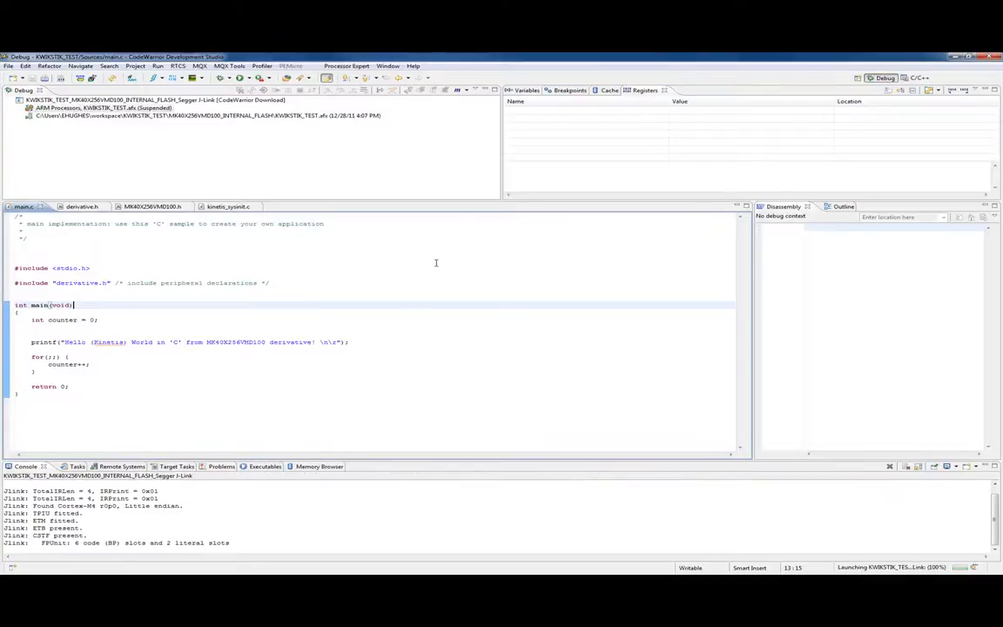
mouse_move(322, 192)
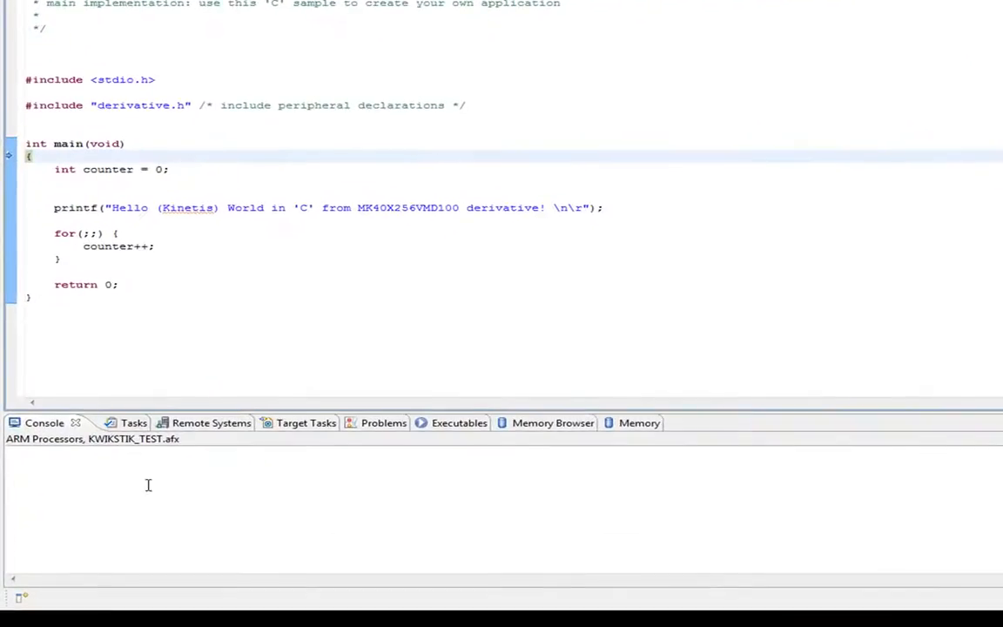
mouse_move(373, 509)
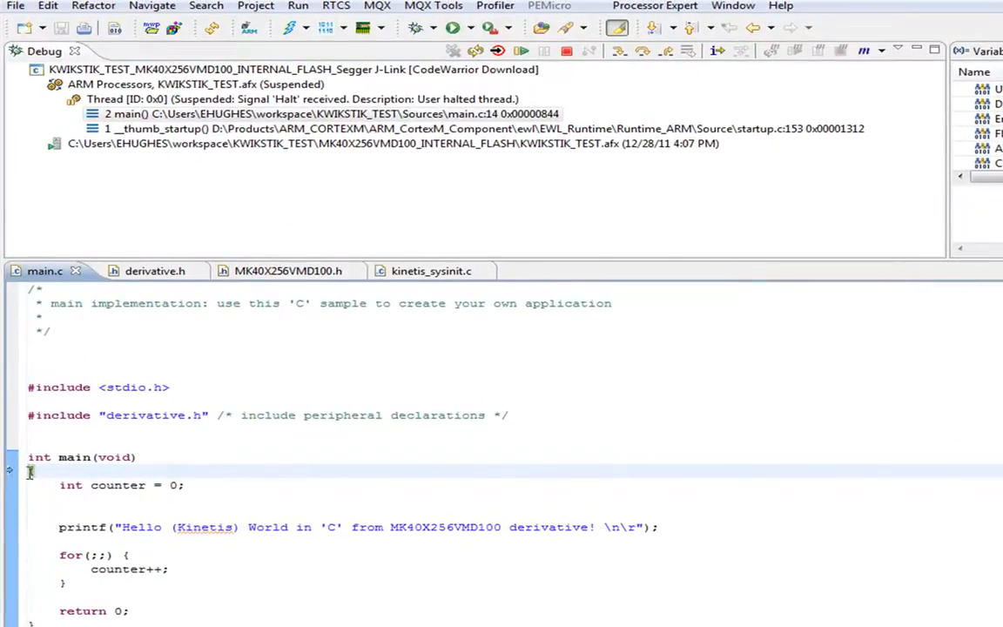
Step: Resume execution so the Hello (Kinetis) World printf appears in the Console
click(331, 113)
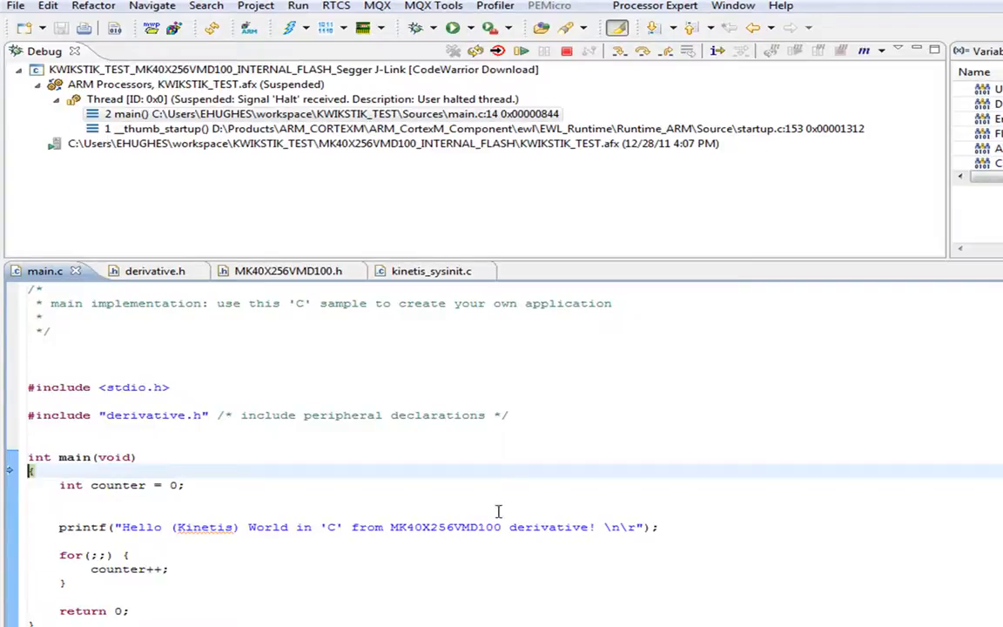
mouse_move(522, 51)
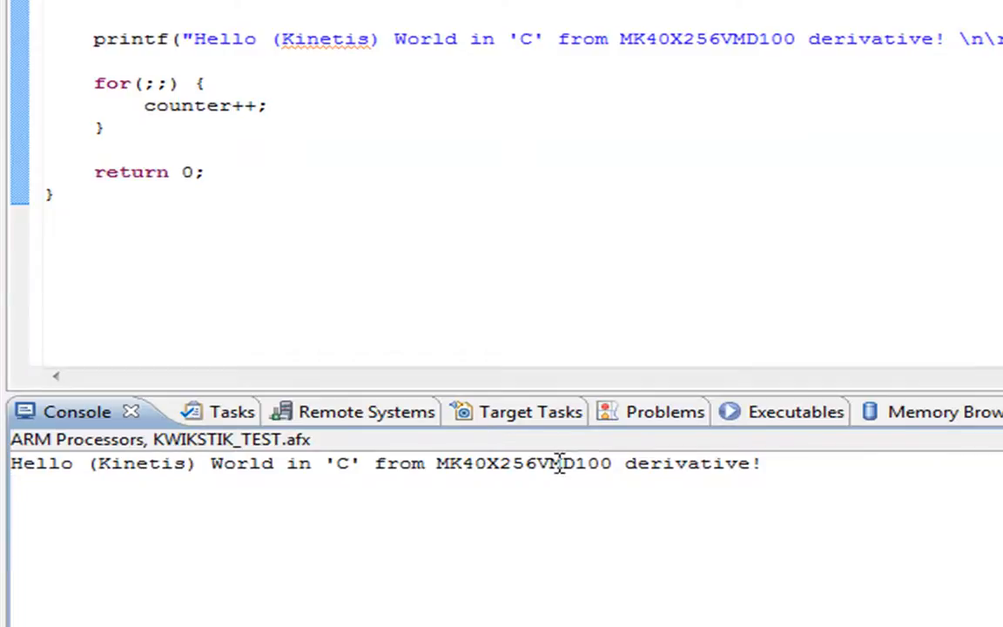
mouse_move(327, 503)
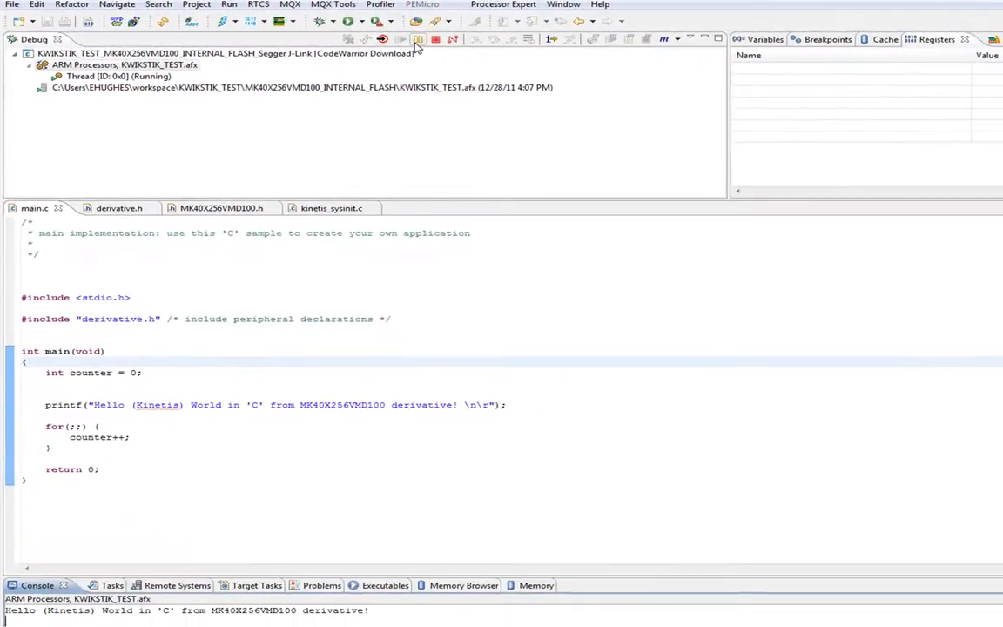
Step: Suspend the running program, halting it at the counter++ line in main.c
click(418, 39)
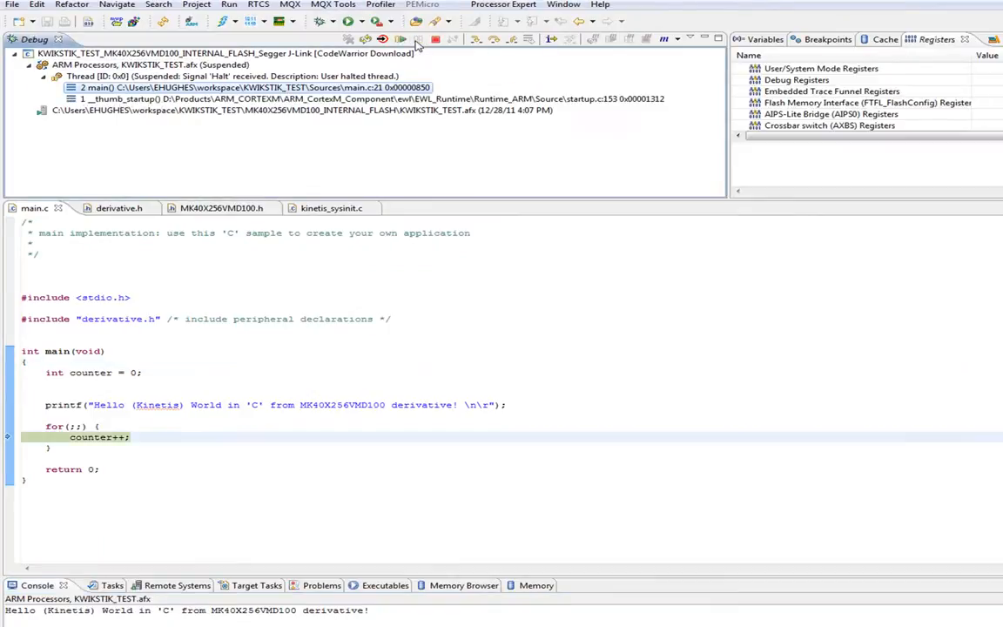
mouse_move(69, 437)
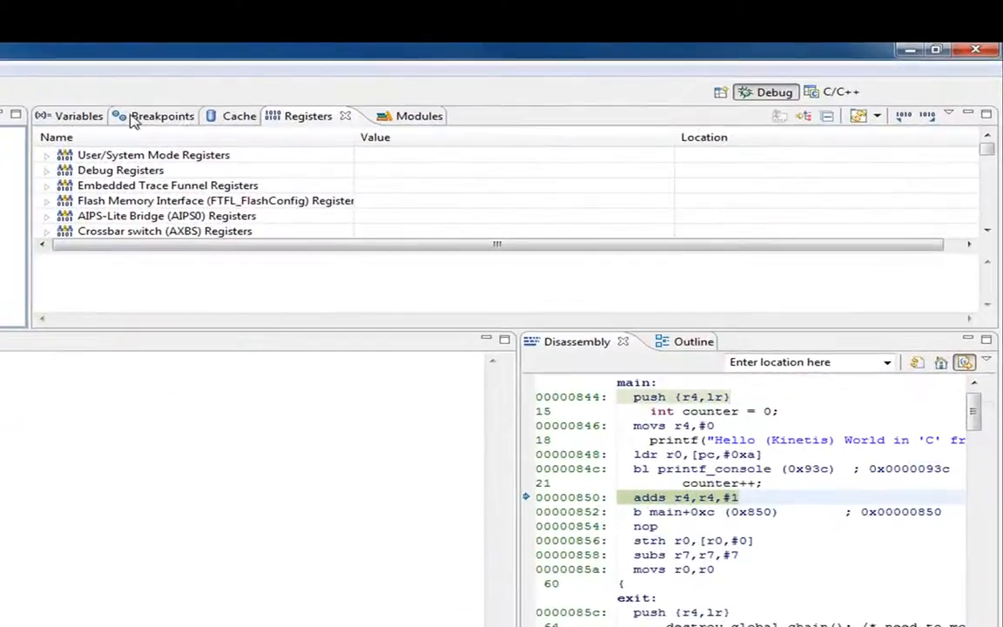
Step: In the Variables view, display counter in hexadecimal (0xf64b2e1) and then in binary
click(76, 115)
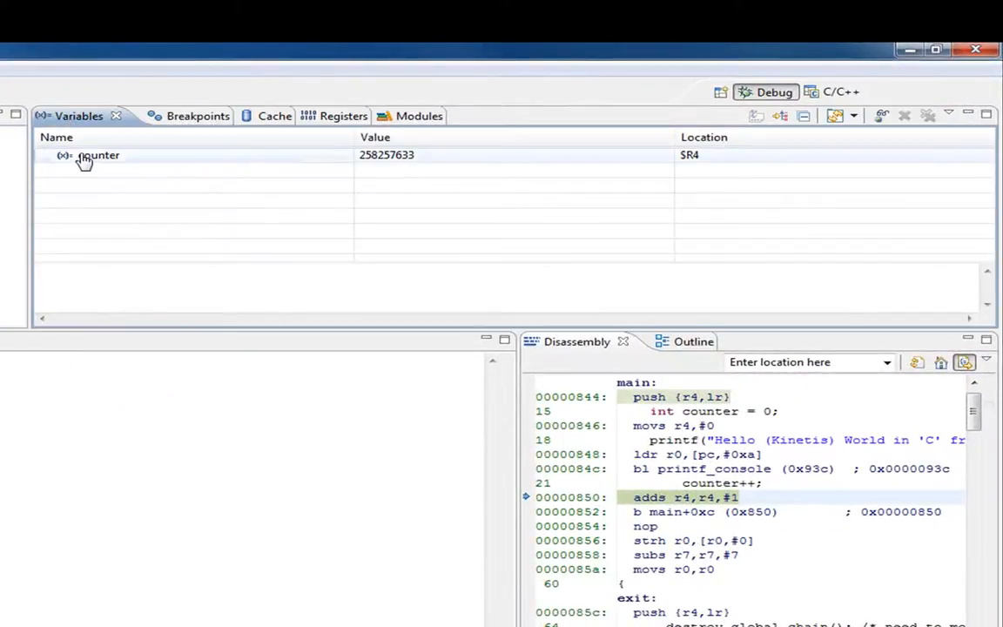
click(98, 153)
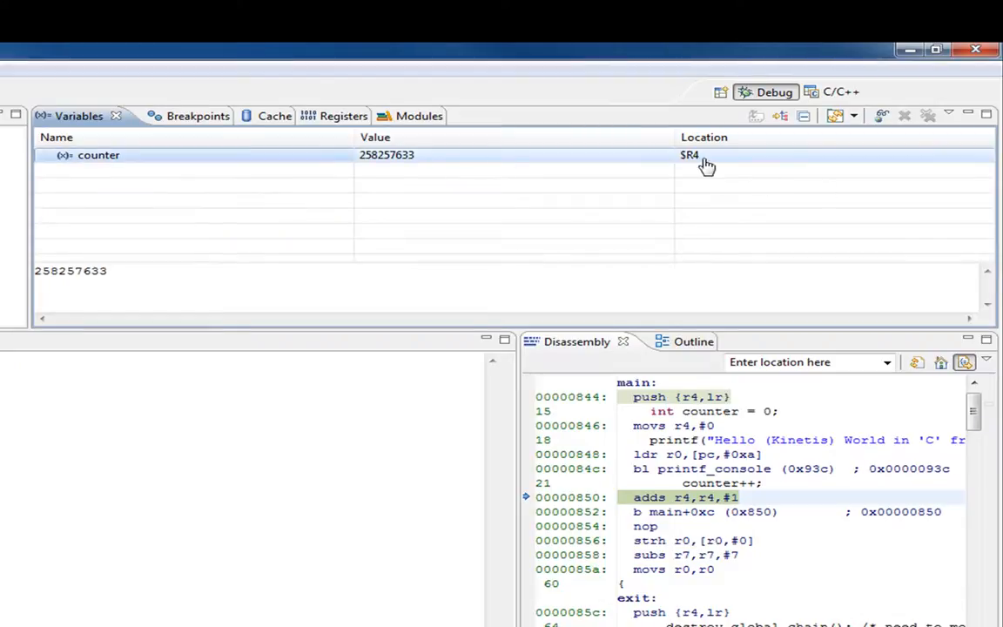
mouse_move(165, 140)
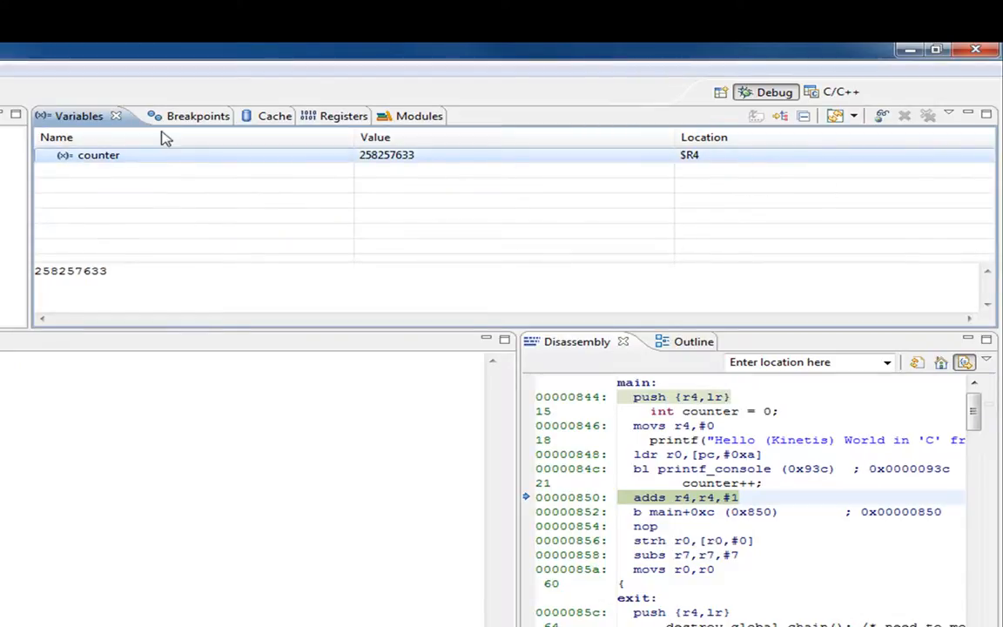
right_click(97, 153)
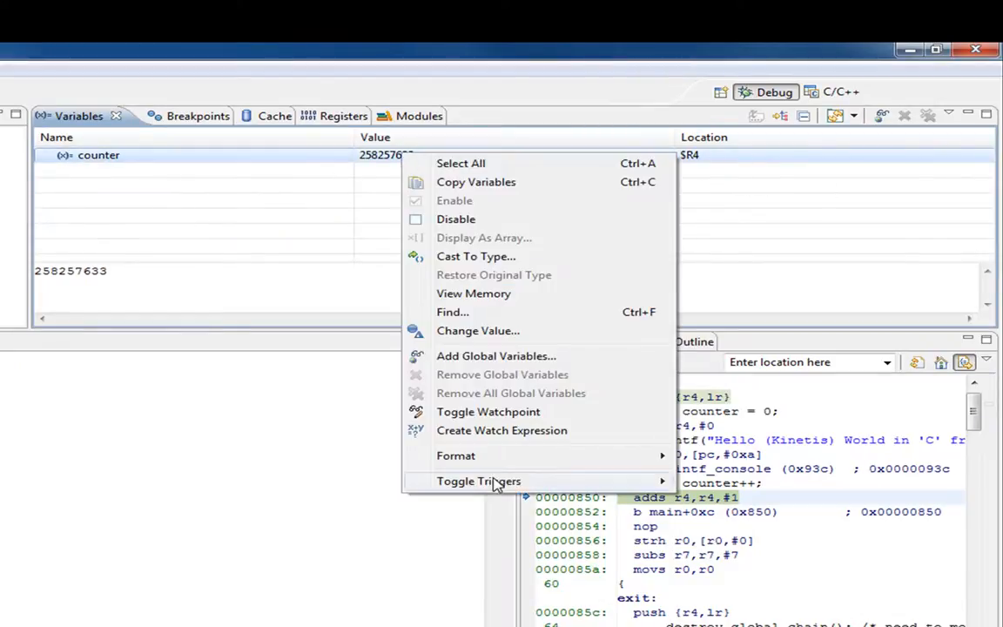
click(456, 456)
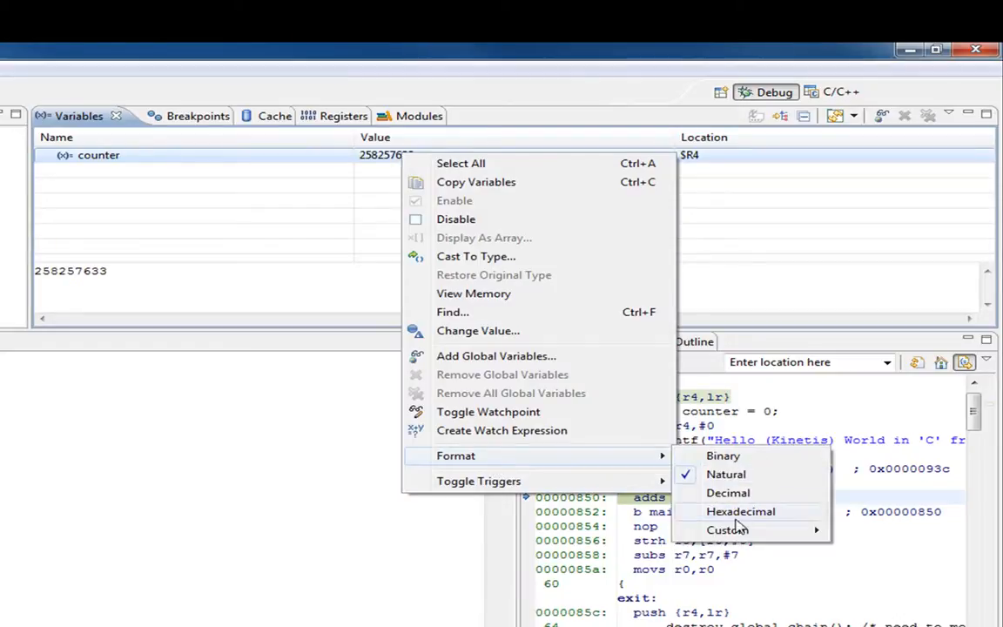
click(741, 512)
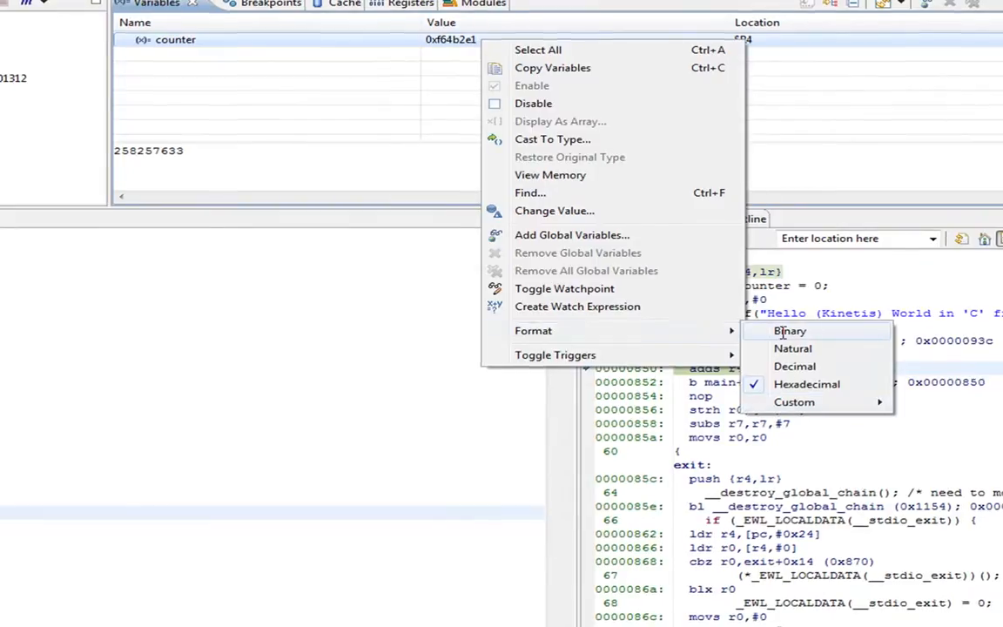
click(789, 331)
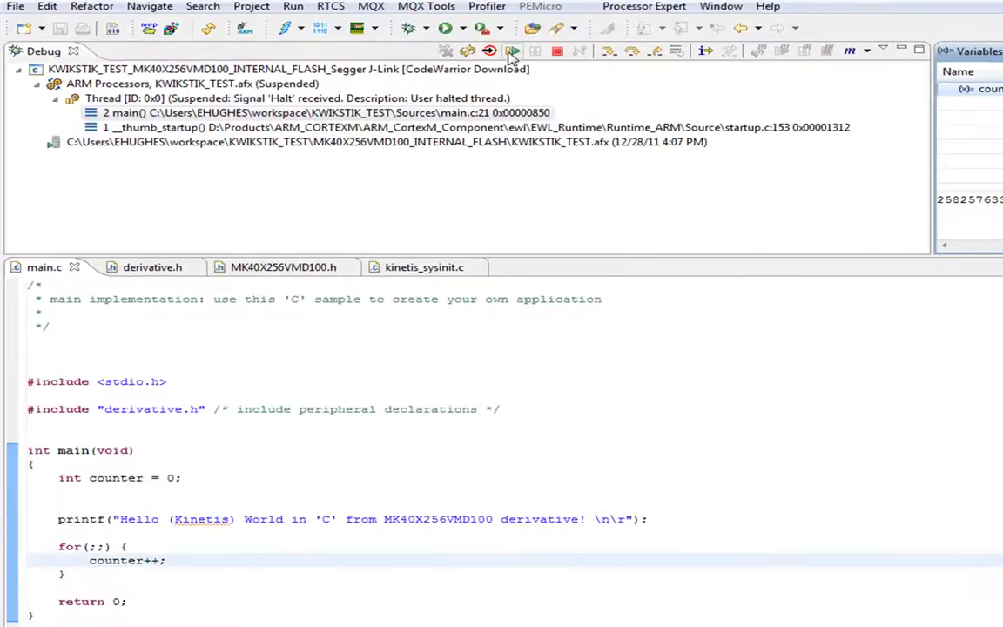
Step: Set a breakpoint at counter++, step over twice, and restore counter to Natural format
click(512, 51)
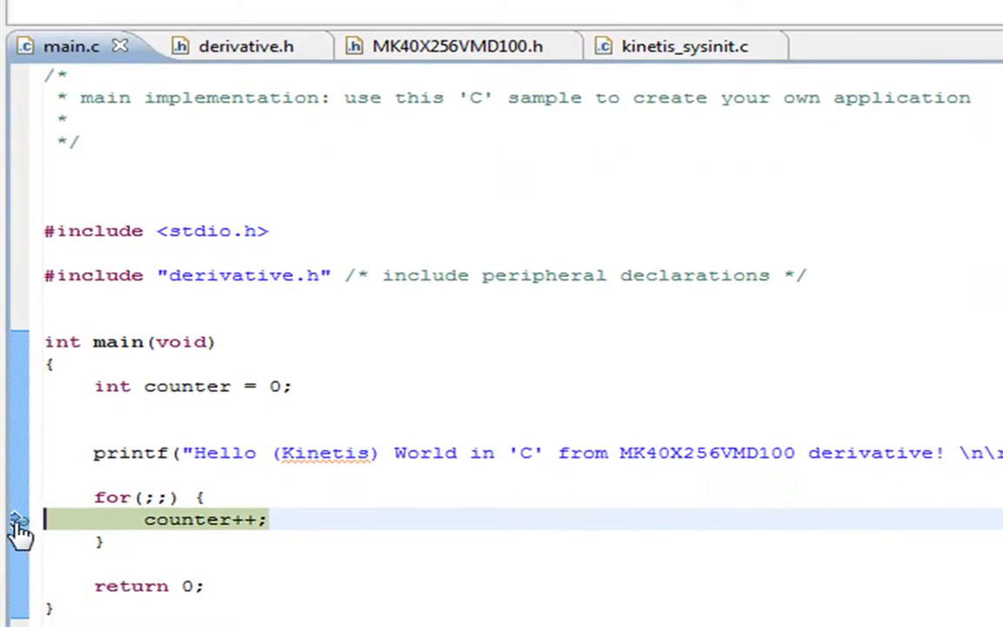
mouse_move(20, 523)
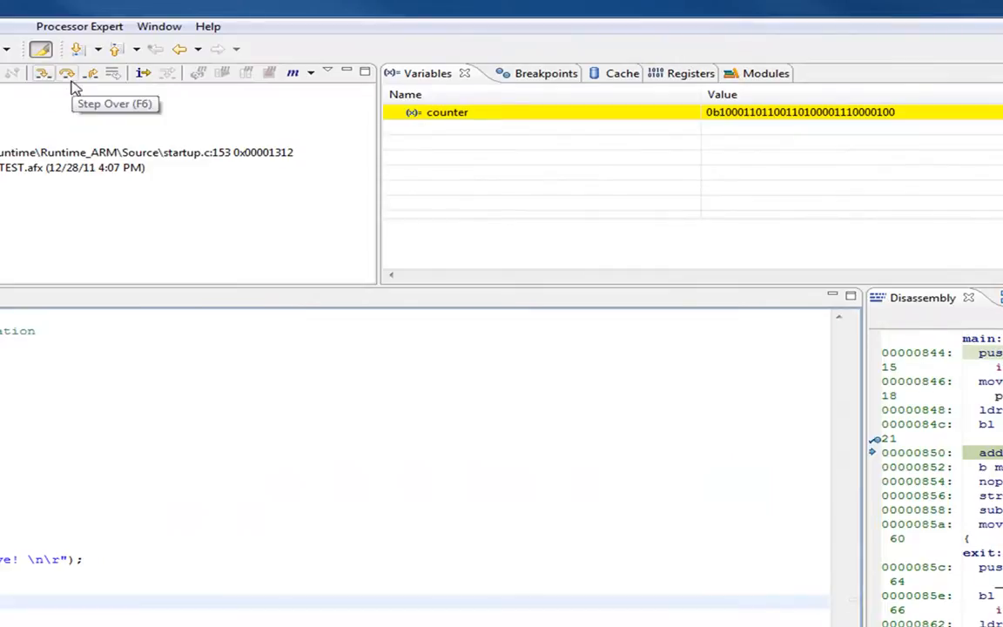
click(66, 73)
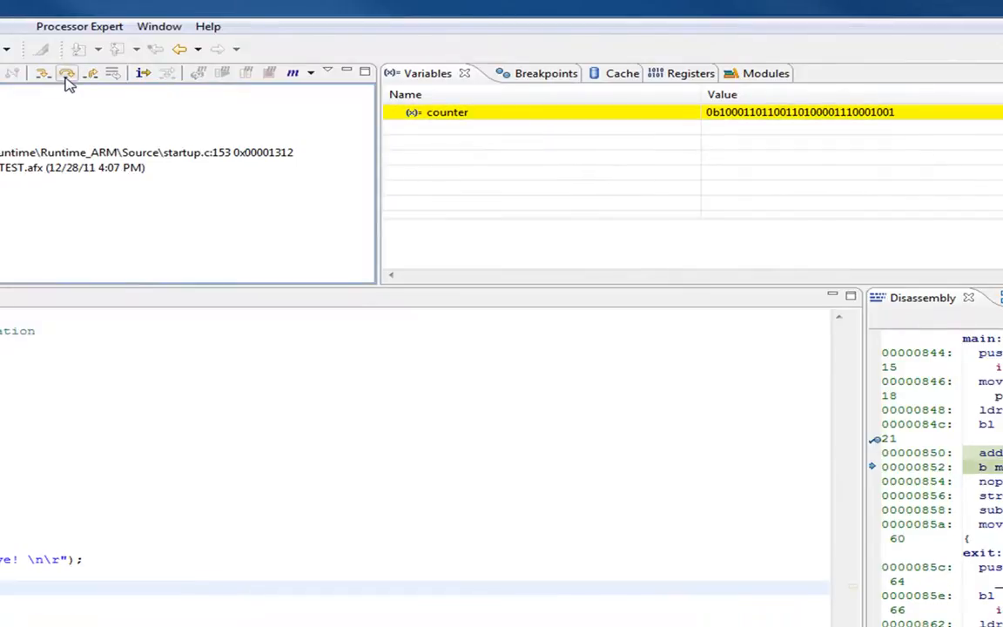
click(66, 74)
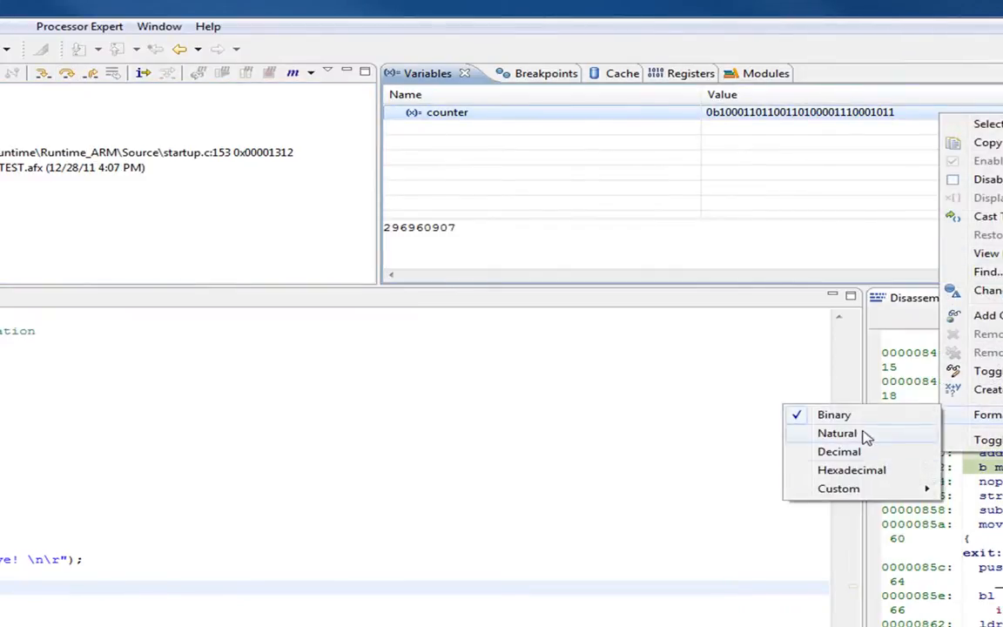
click(836, 432)
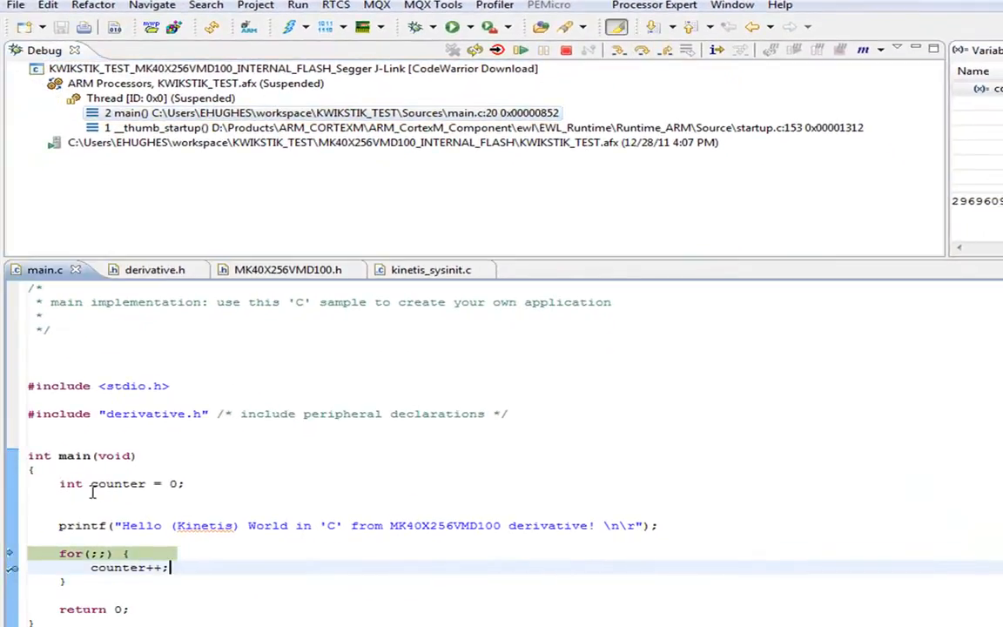
Step: Add the watch expression 'counter' so the Expressions view shows its value 296960912
right_click(119, 484)
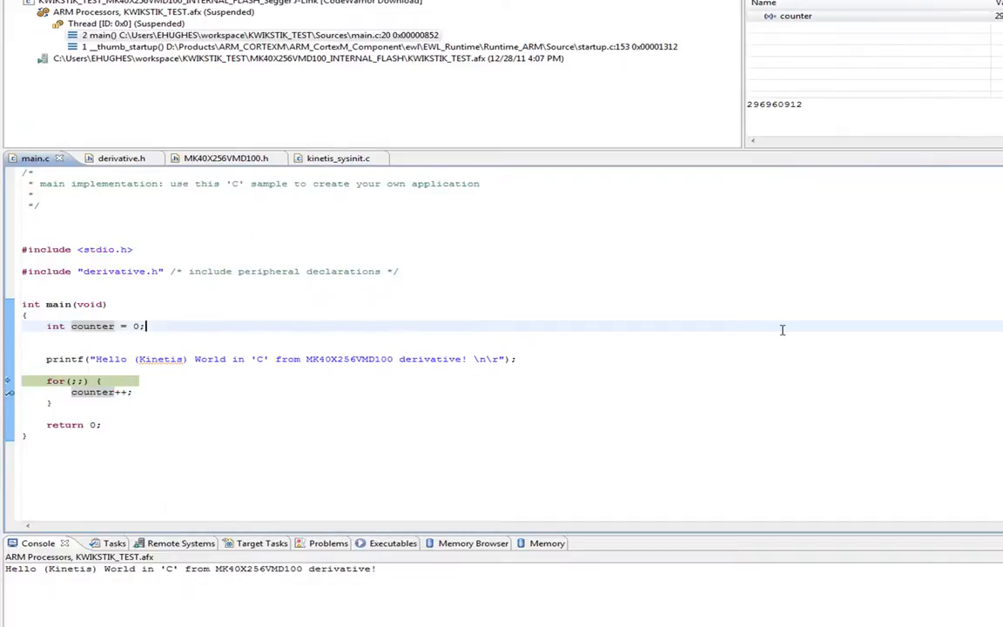
right_click(91, 325)
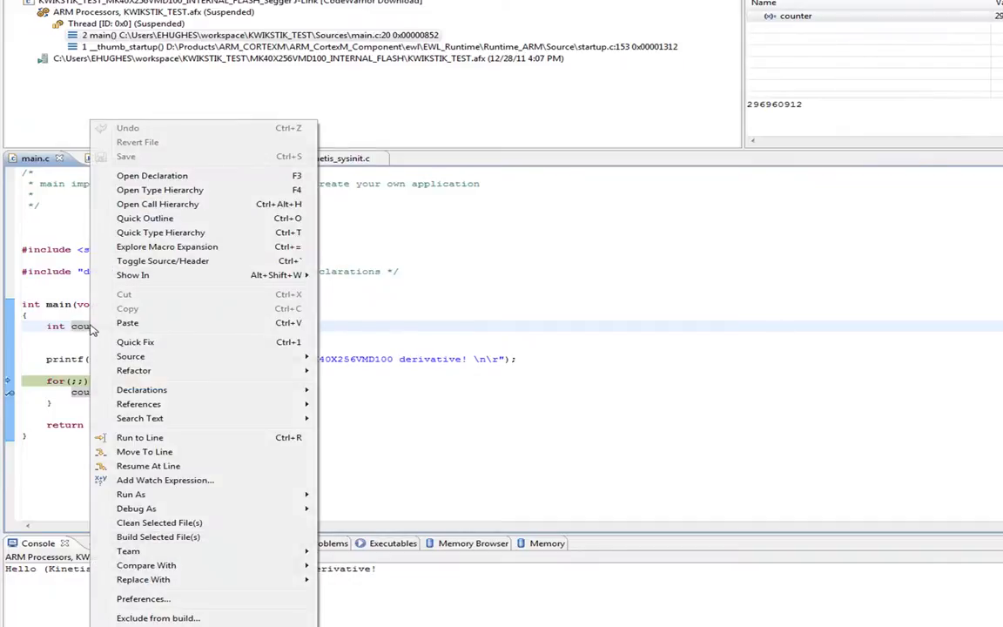
click(164, 480)
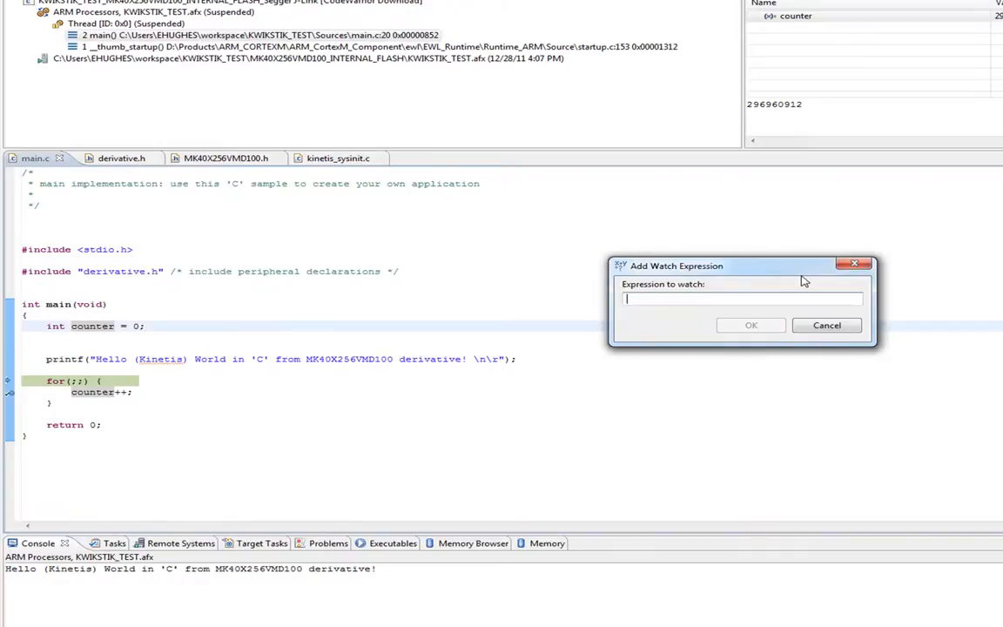
text(counter)
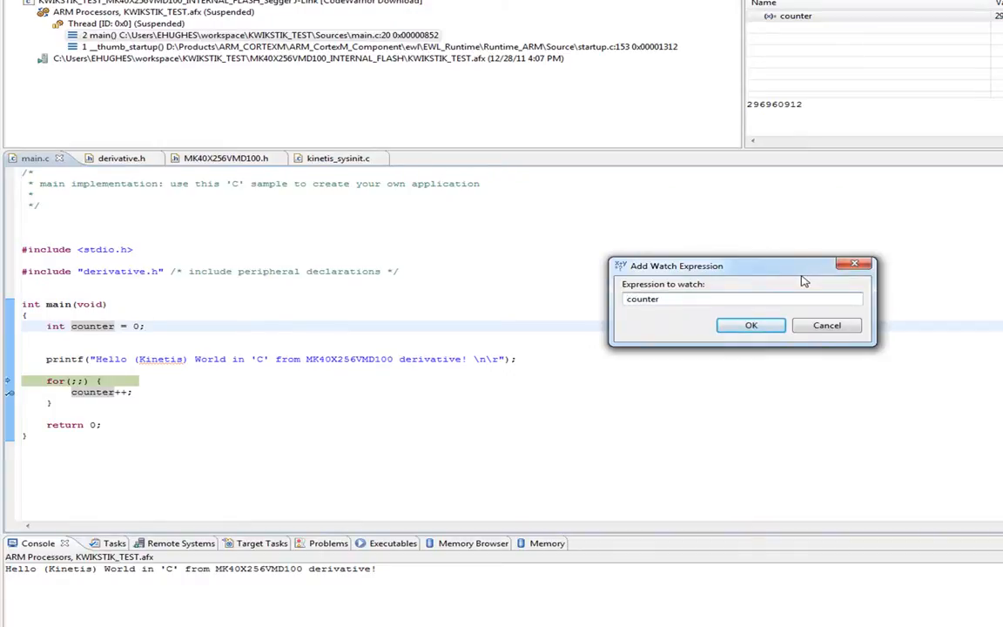
click(750, 325)
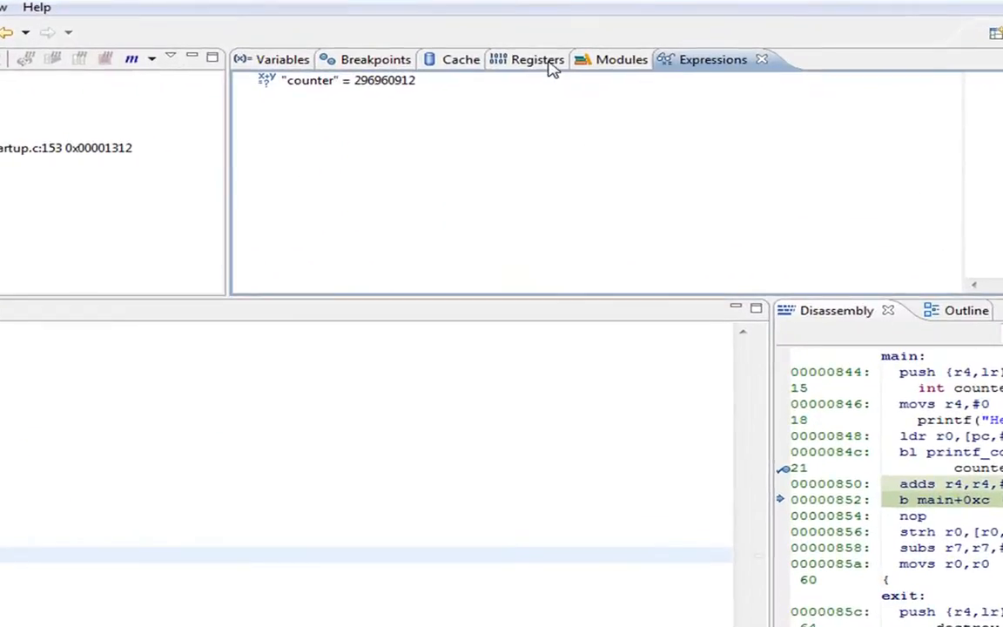
Step: In the Registers view, expand Serial Communication Interface (UART0) Registers to see values and addresses
click(536, 60)
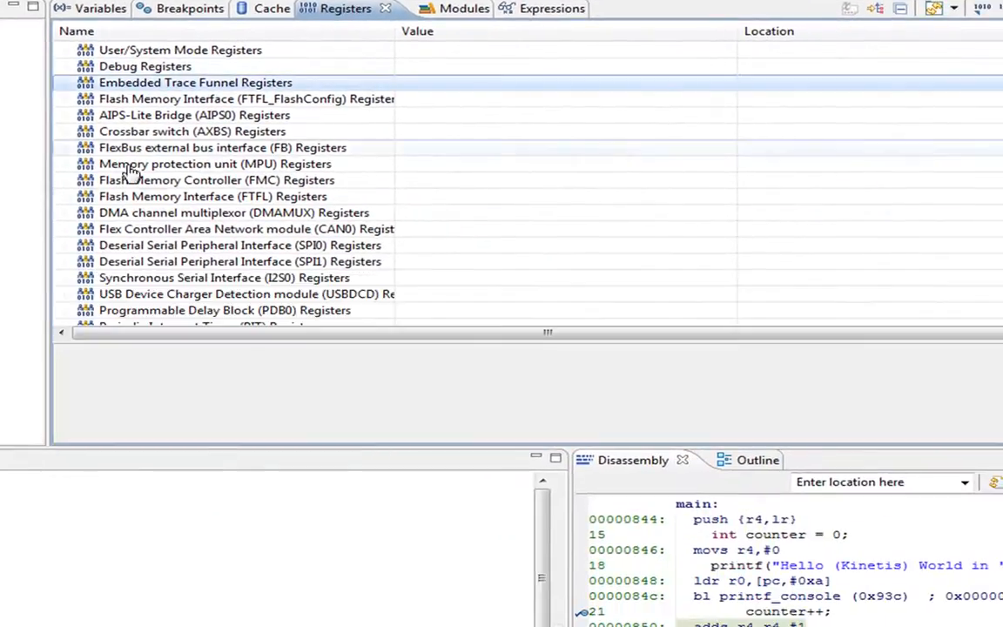
scroll(down, 3)
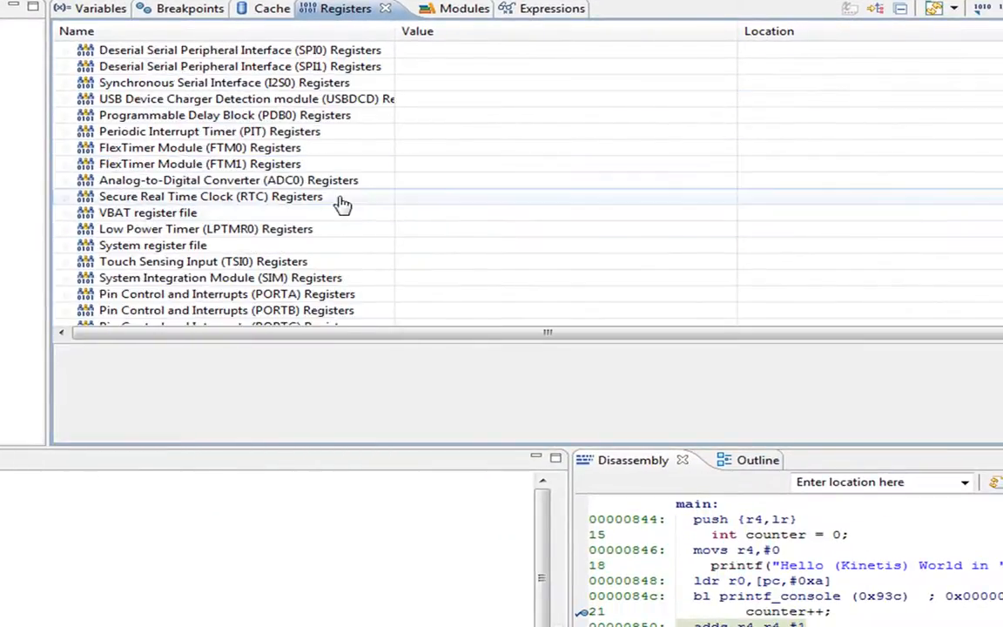
scroll(down, 3)
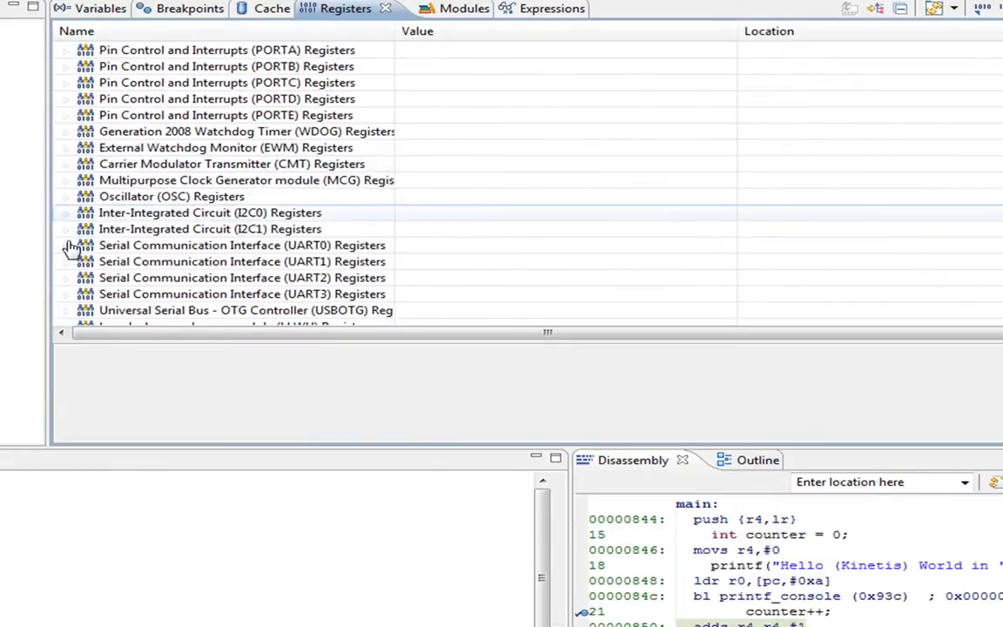
click(66, 244)
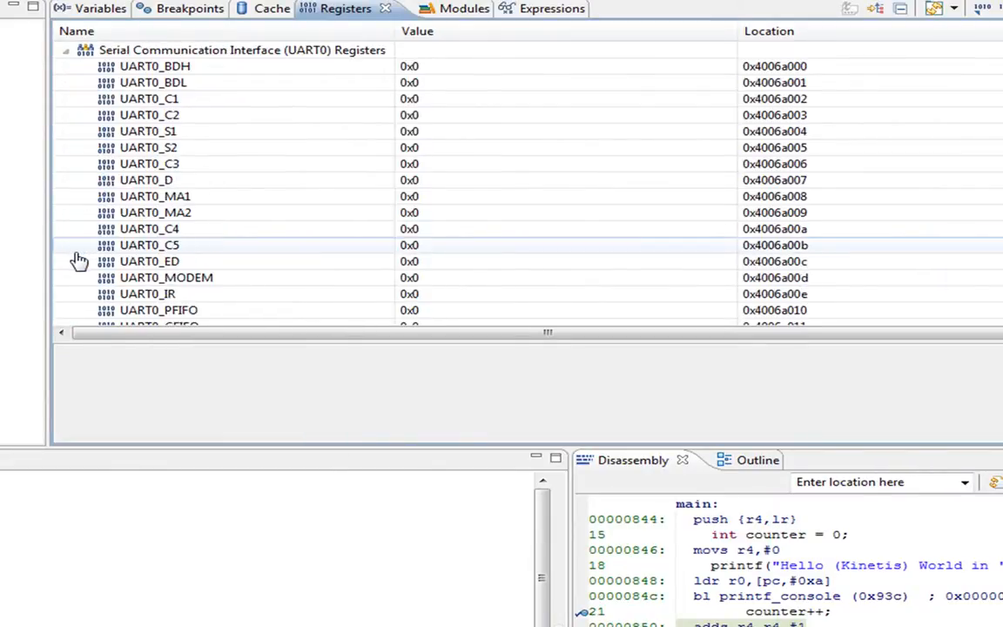
scroll(down, 3)
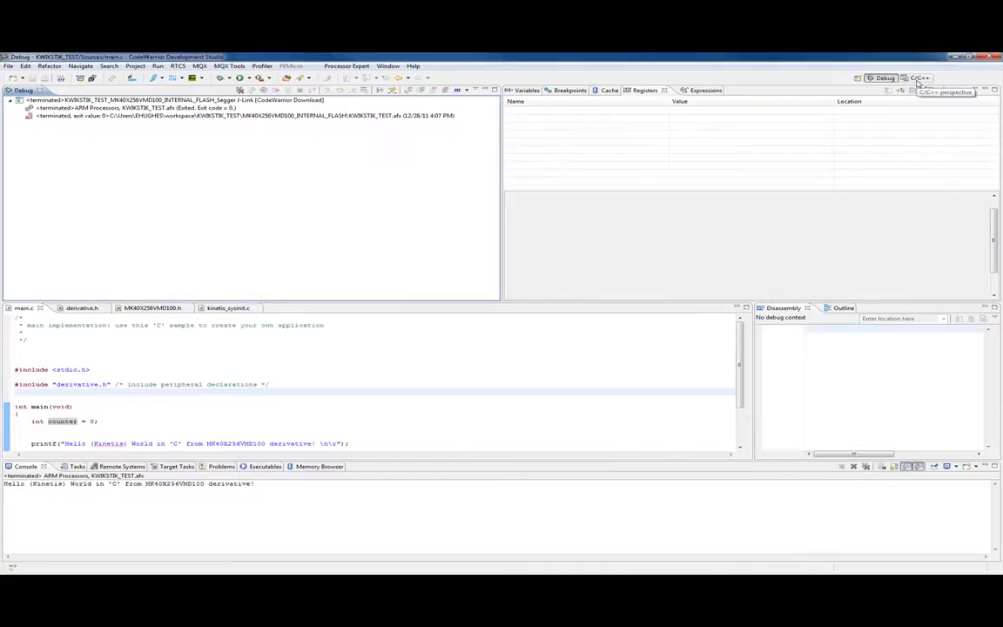
Step: Switch back to the C/C++ perspective showing the KWIKSTIK_TEST project tree and main.c
click(918, 77)
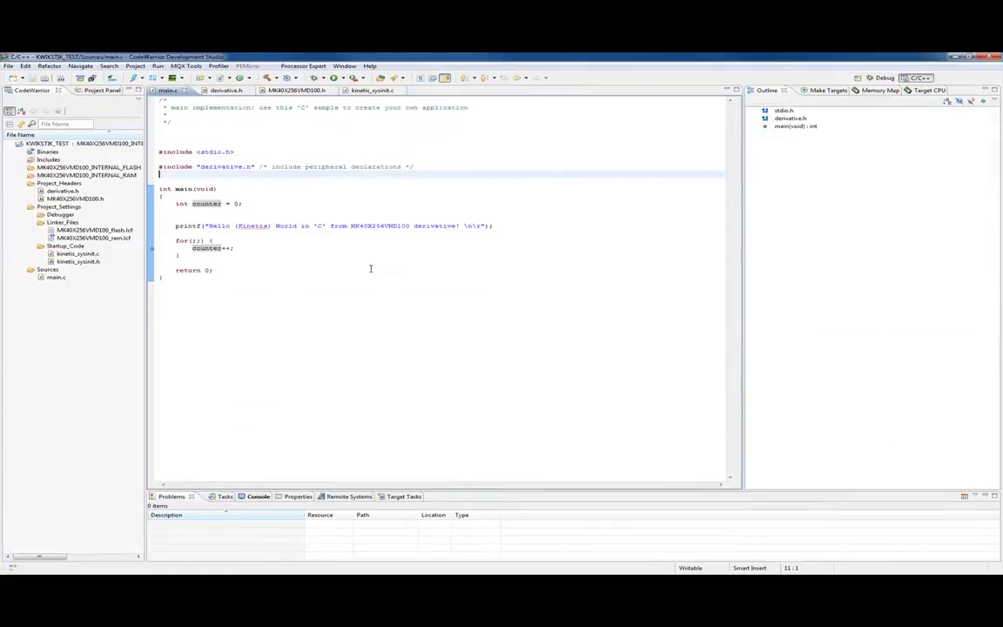